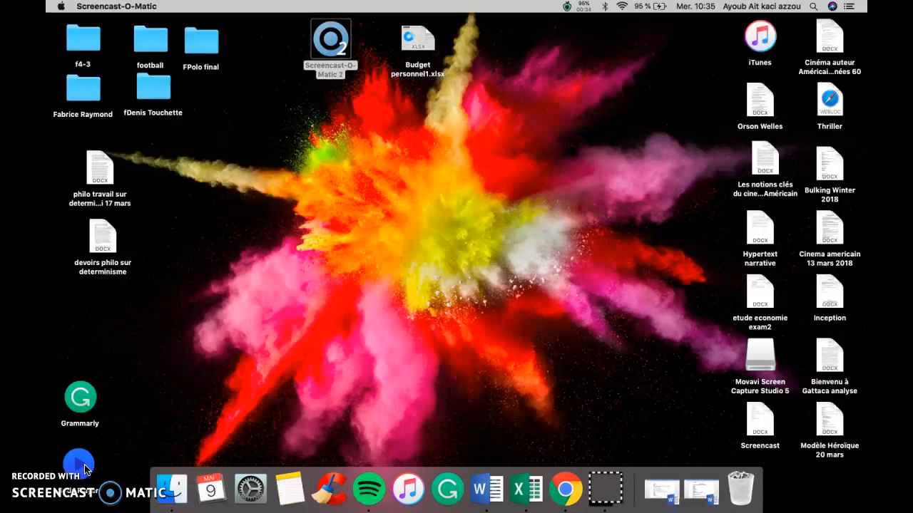
mouse_move(519, 489)
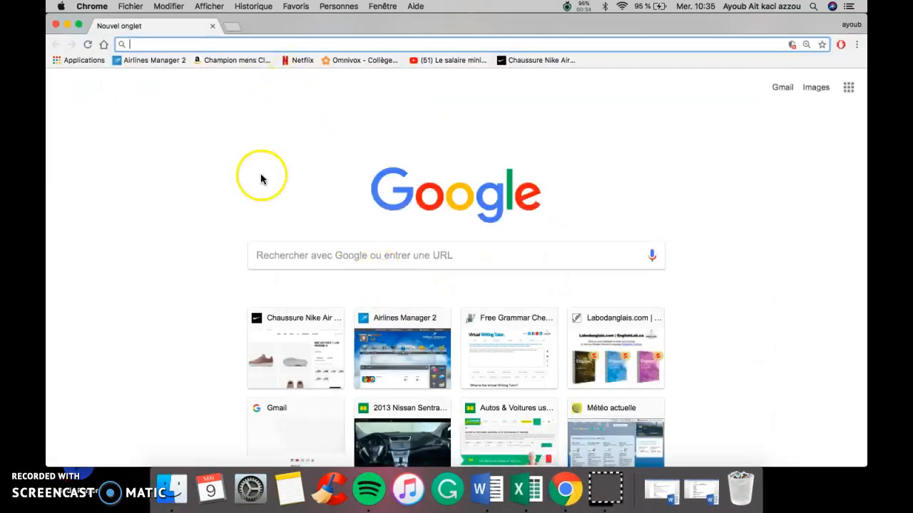
Load airlines-manager.com and skip the loading screen into the game.
type("airlines-manager.com/home/loading")
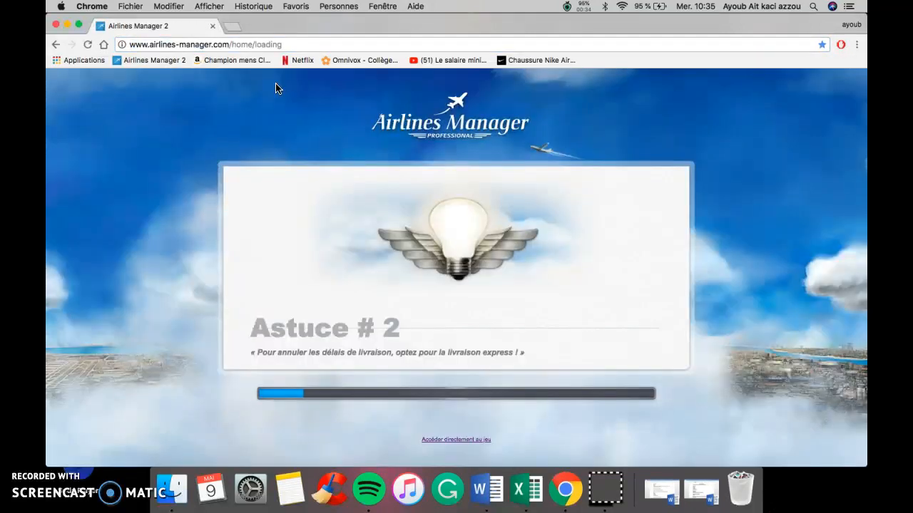
left_click(456, 440)
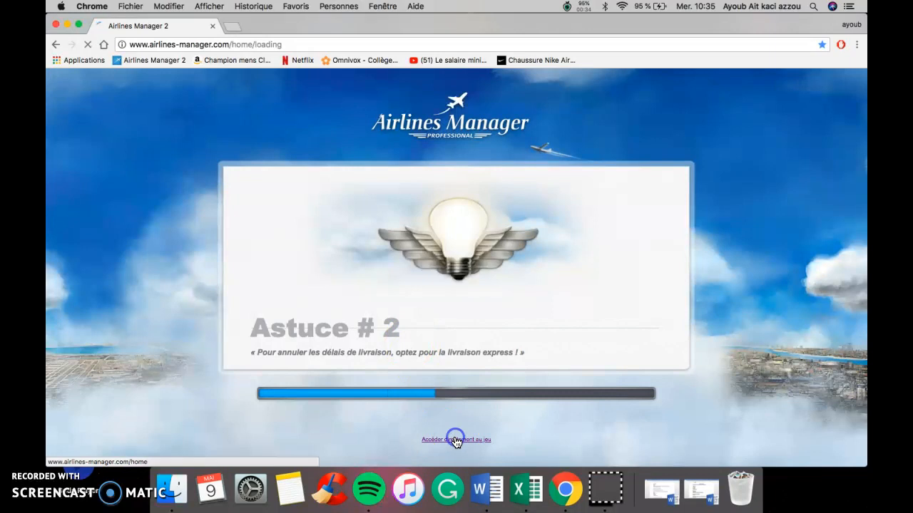
left_click(456, 440)
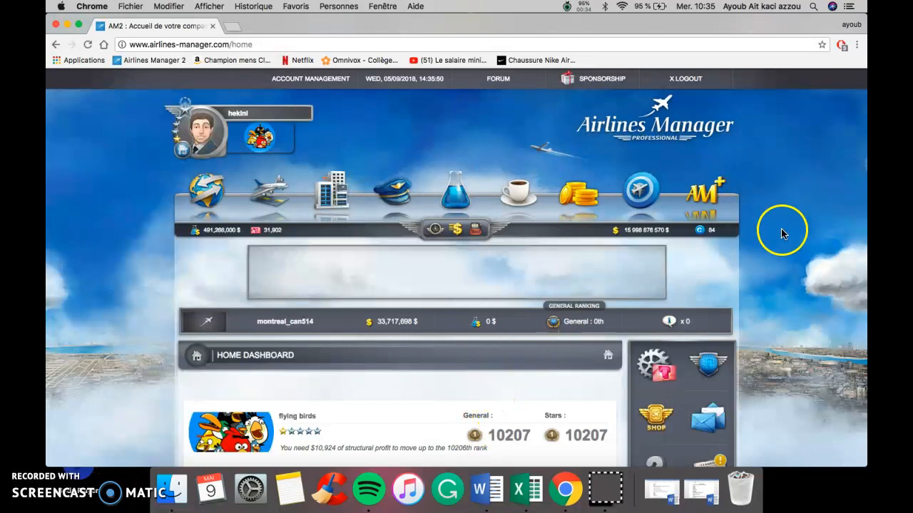
Go to Finances and consult the Accounting section's General Accounting page.
left_click(577, 192)
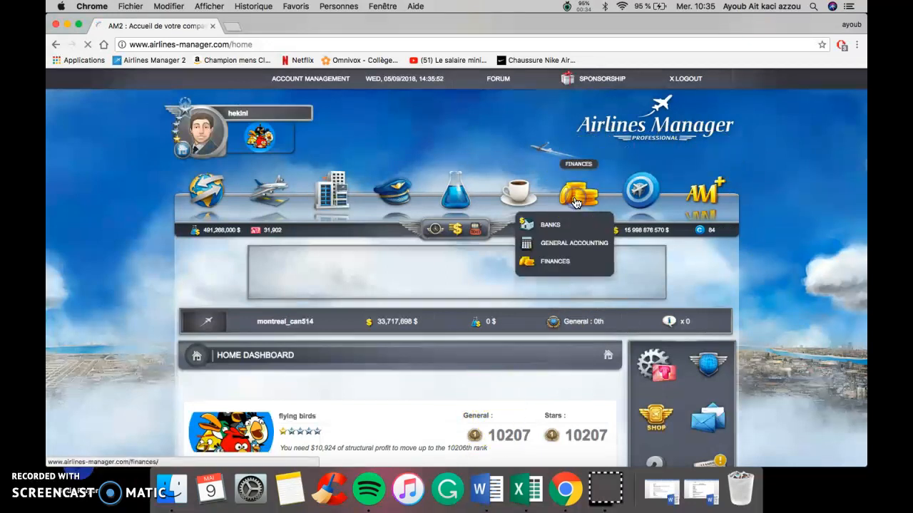
left_click(555, 261)
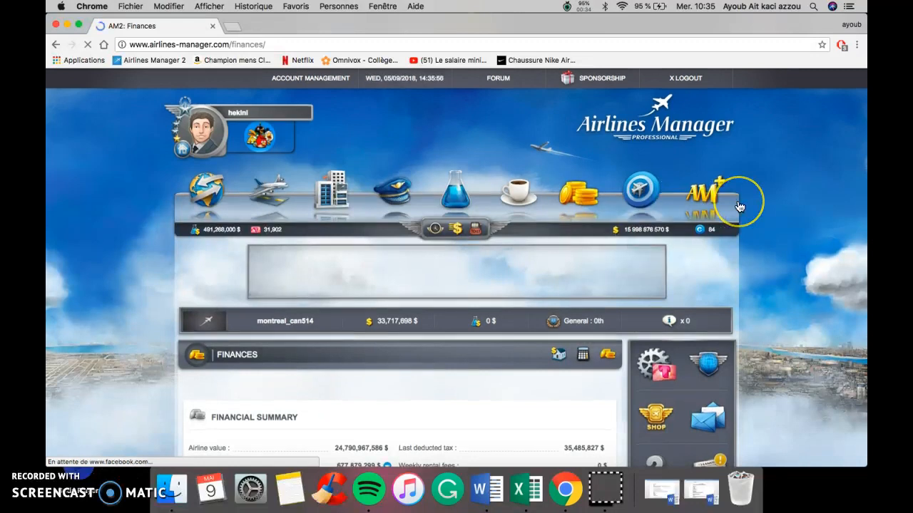
scroll("down", 3)
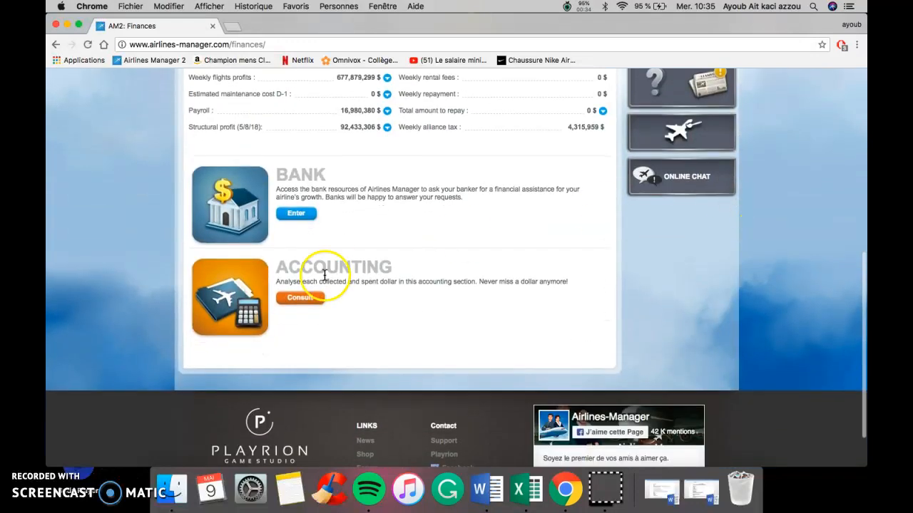
left_click(298, 297)
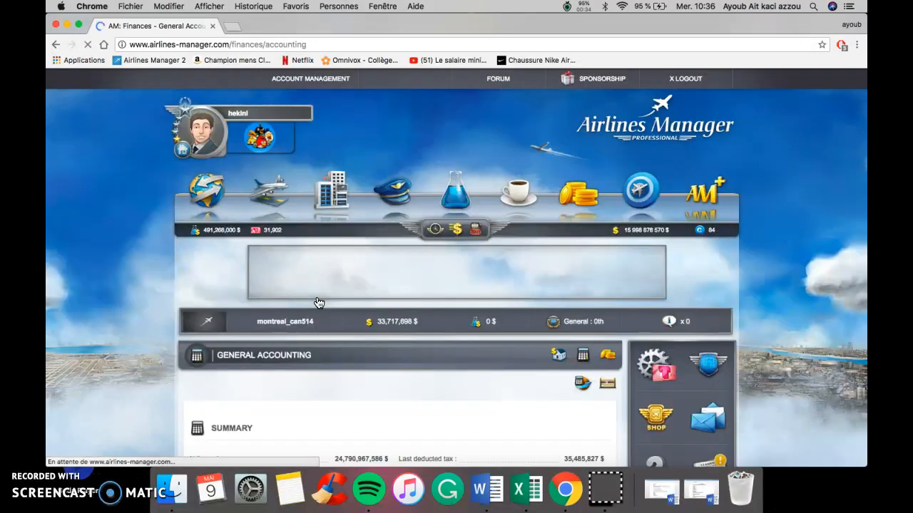
scroll("down", 3)
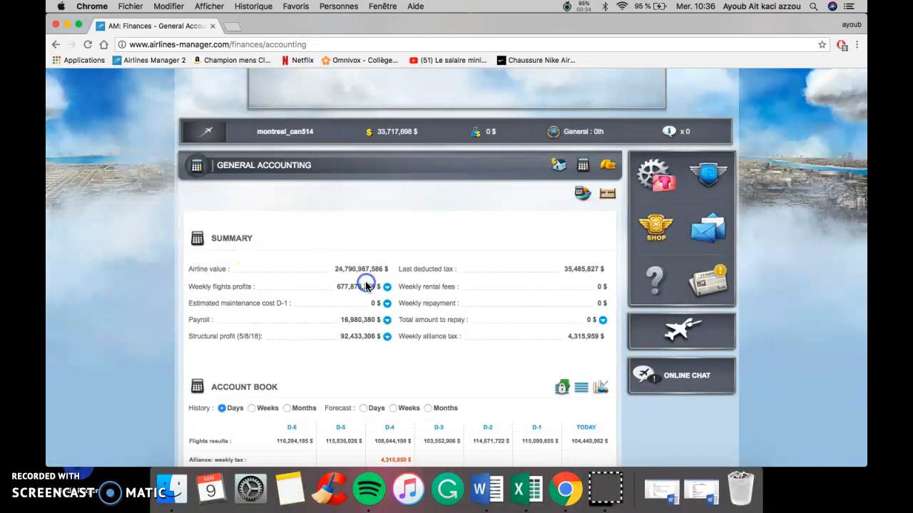
double_click(357, 287)
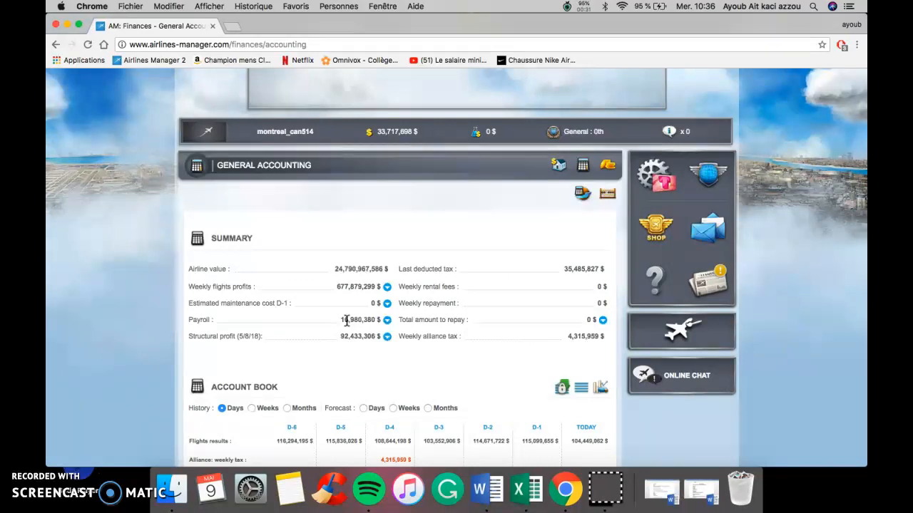
scroll("down", 3)
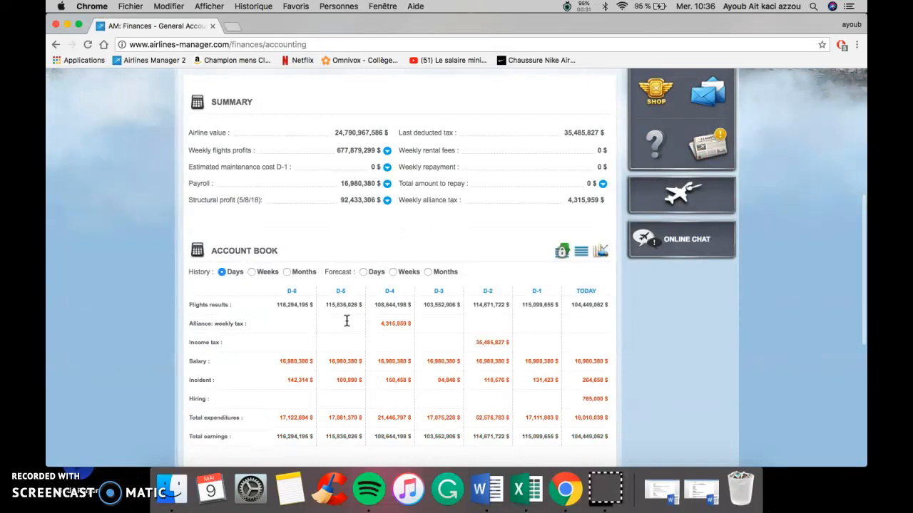
scroll("down", 3)
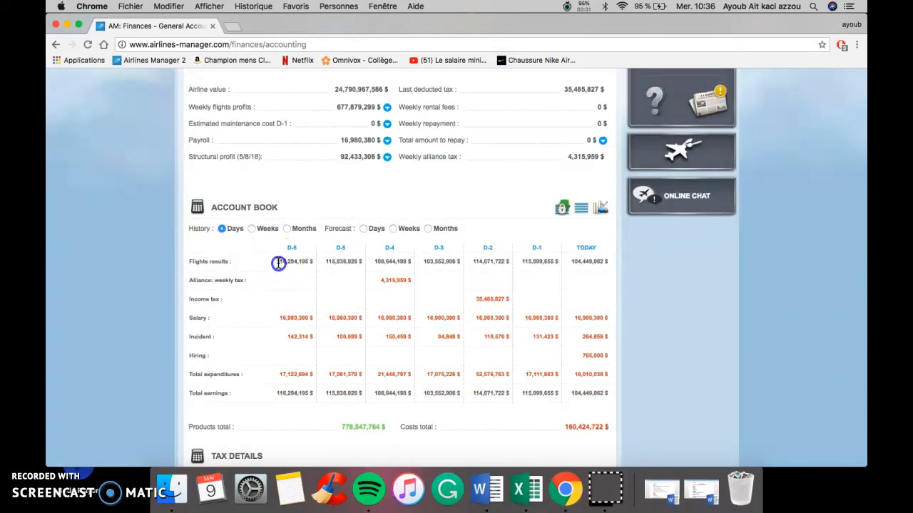
double_click(291, 261)
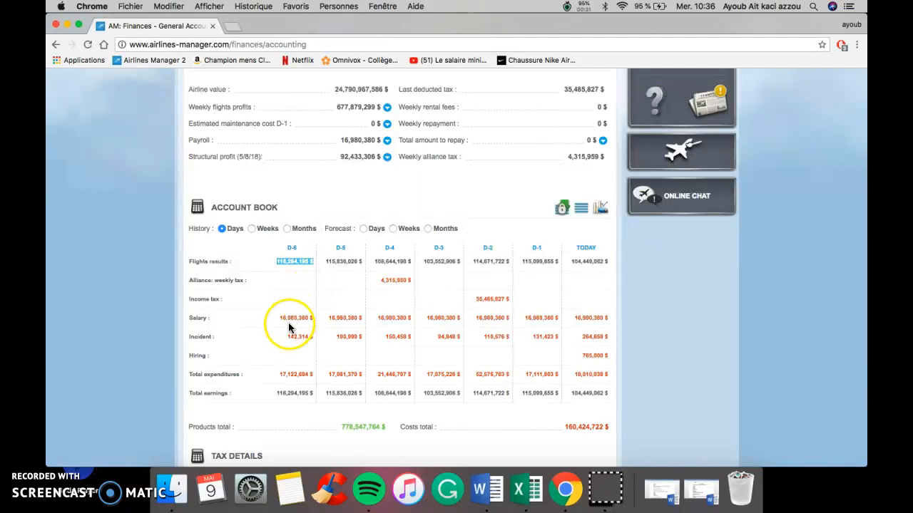
mouse_move(280, 362)
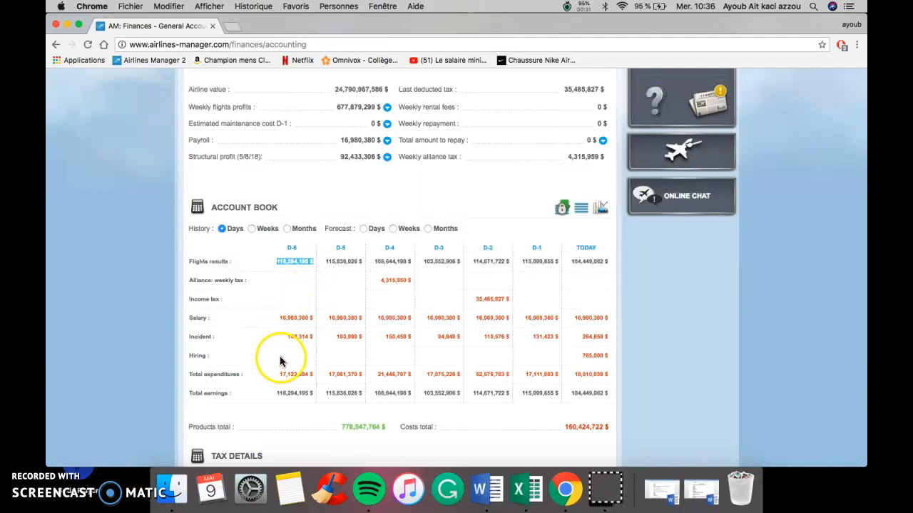
scroll("up", 3)
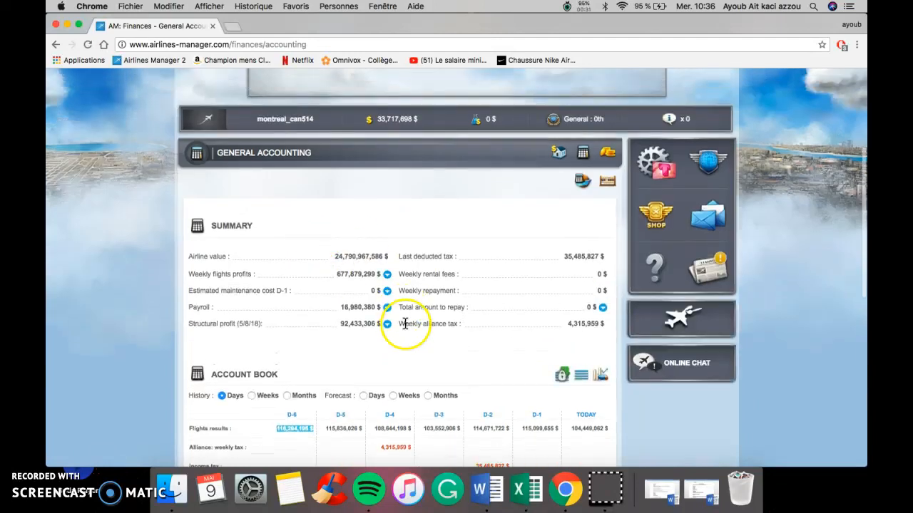
scroll("down", 3)
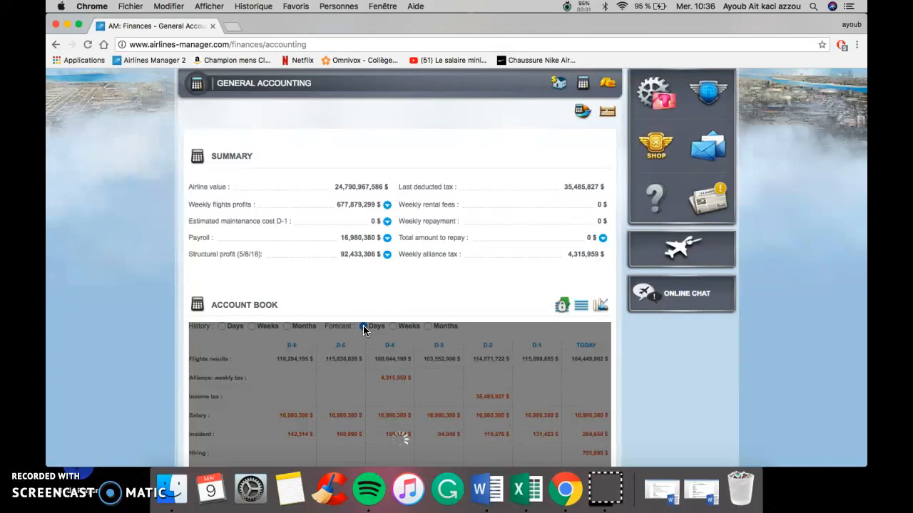
Switch the Account Book forecast to Days and review the seven-day table.
left_click(364, 326)
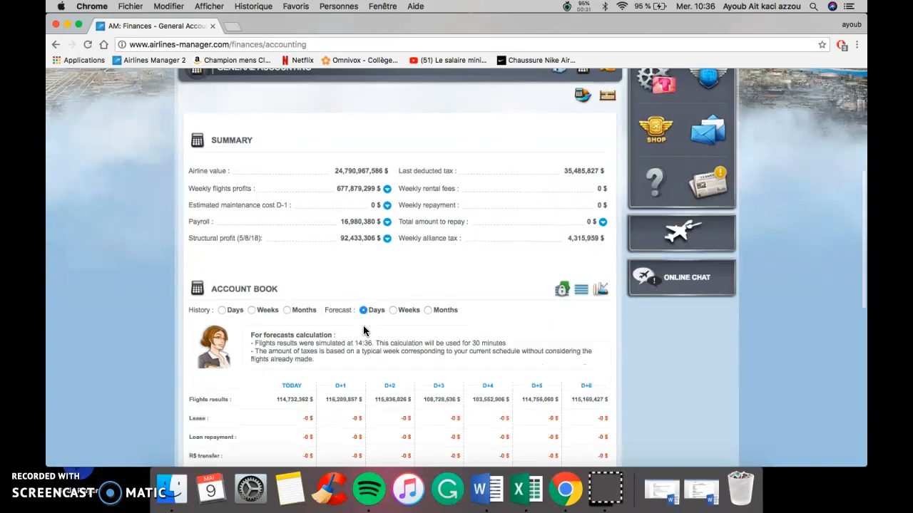
scroll("down", 3)
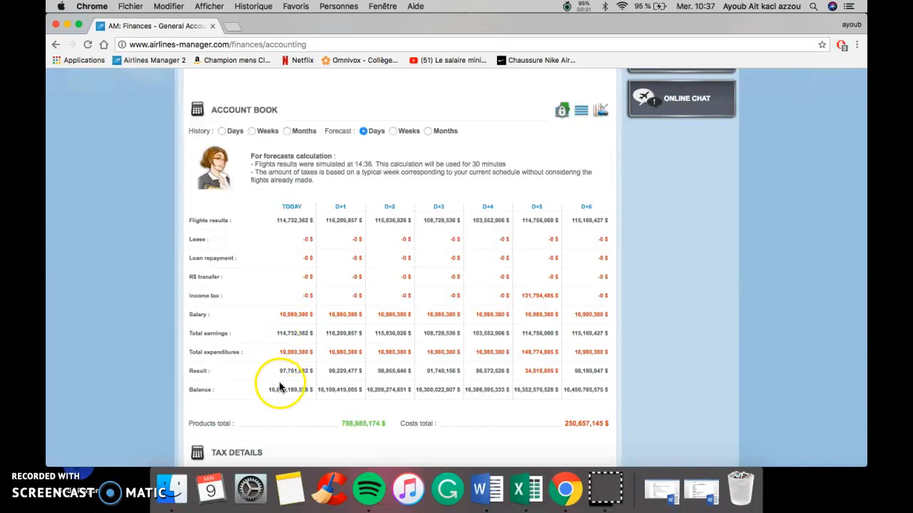
double_click(291, 370)
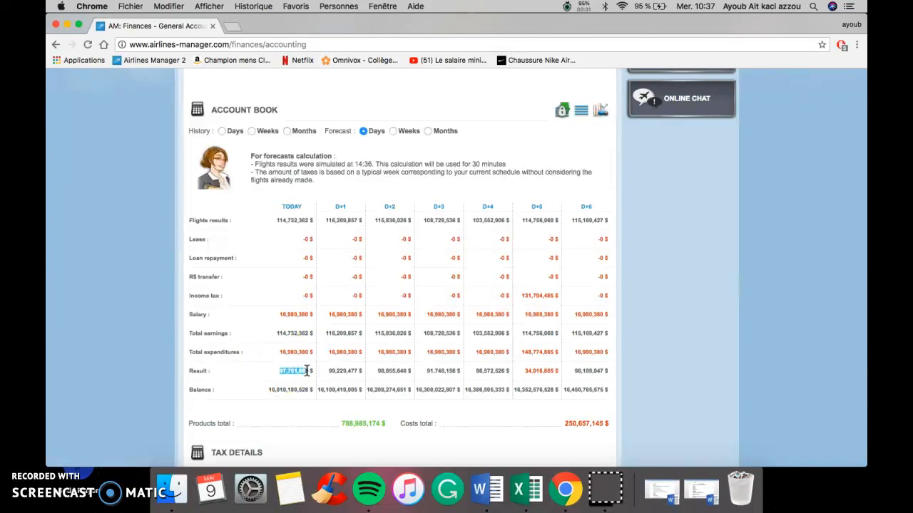
scroll("down", 3)
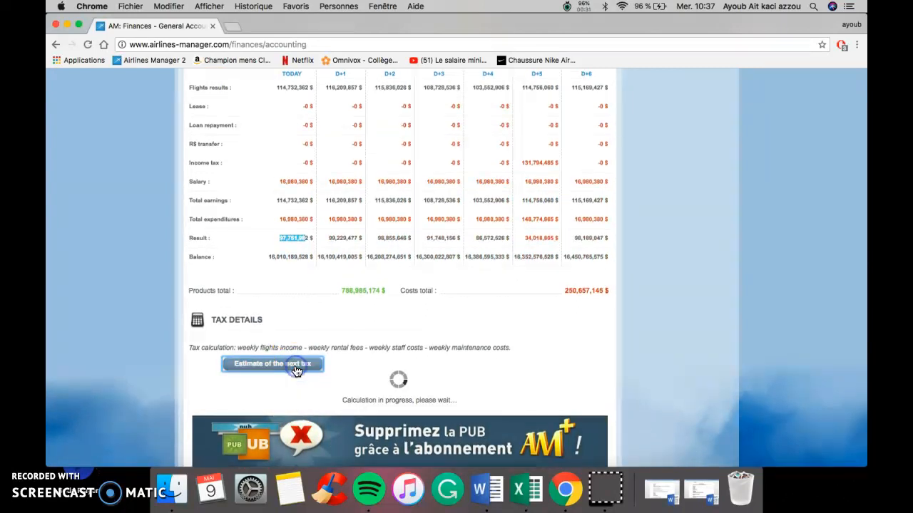
mouse_move(438, 345)
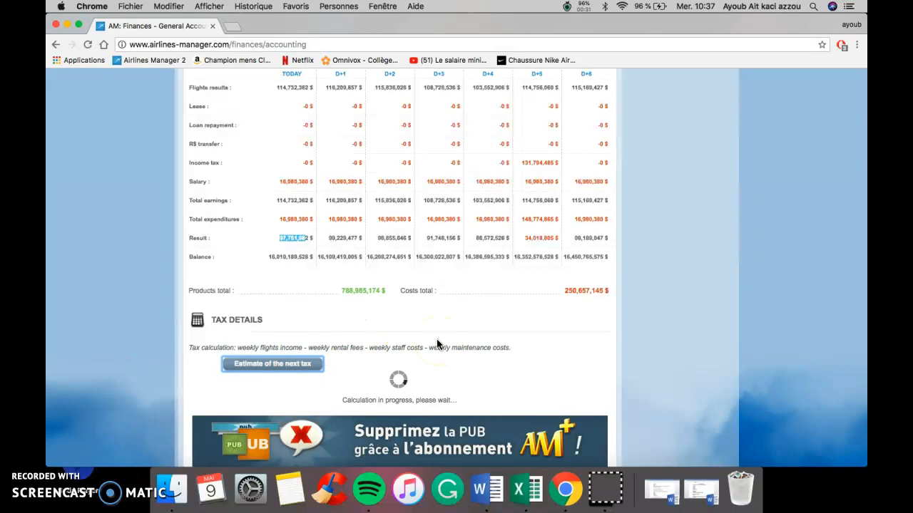
mouse_move(563, 312)
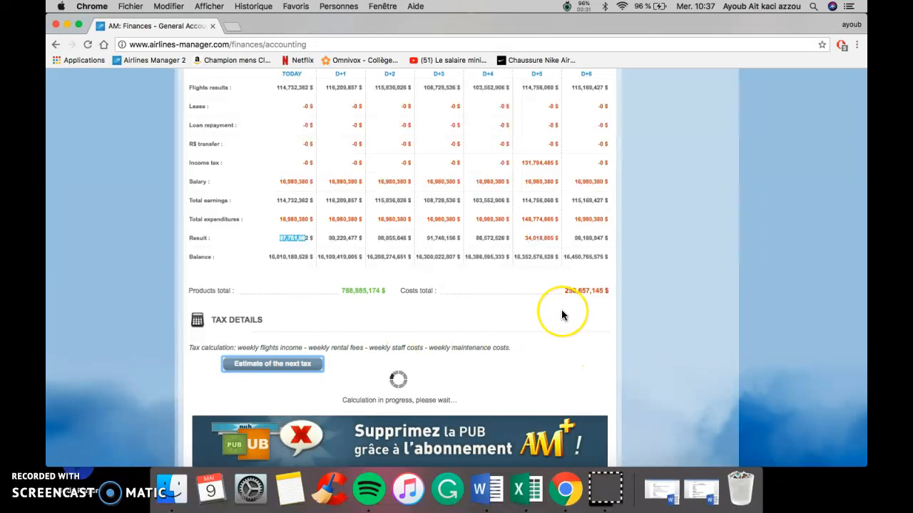
Scroll through the Tax Details bracket table with rates, amounts and cargo bonus.
scroll("down", 3)
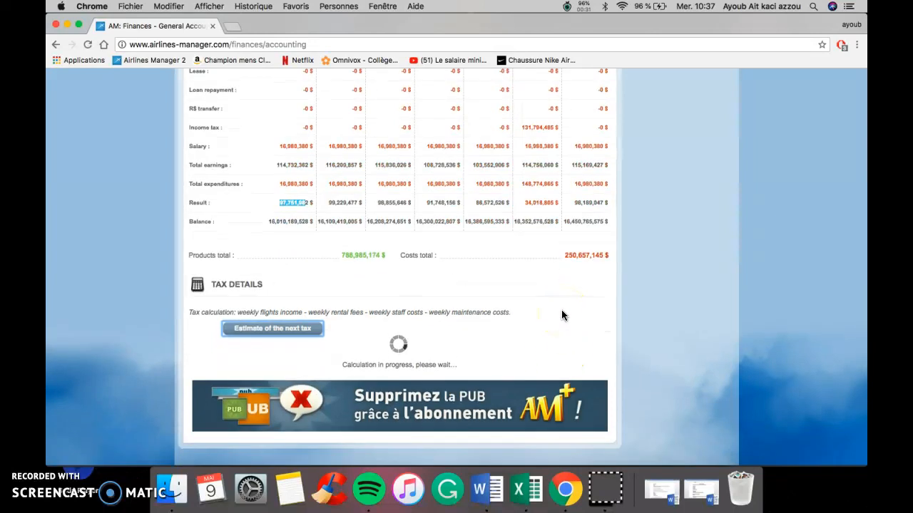
mouse_move(543, 315)
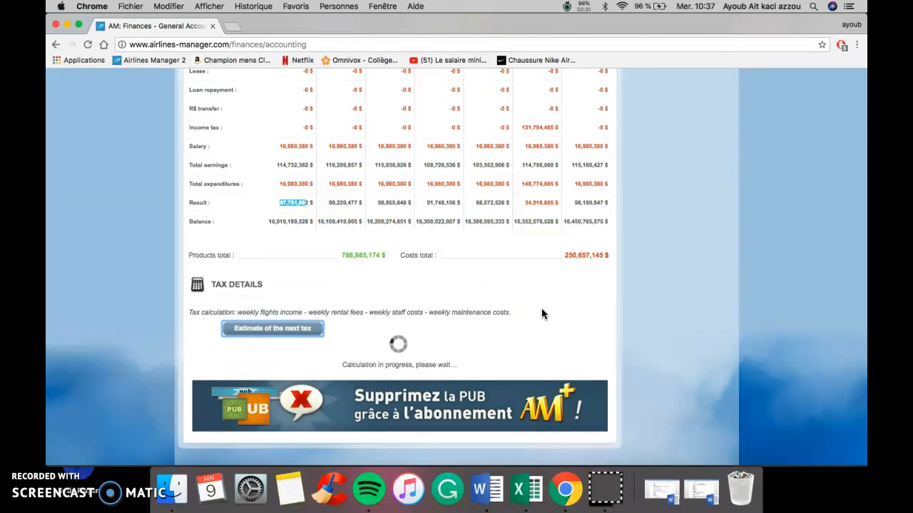
mouse_move(169, 489)
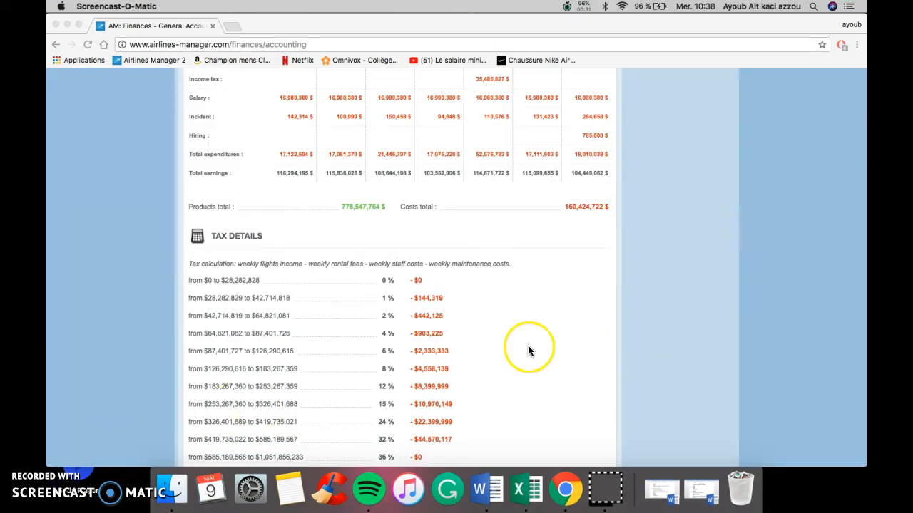
scroll("down", 3)
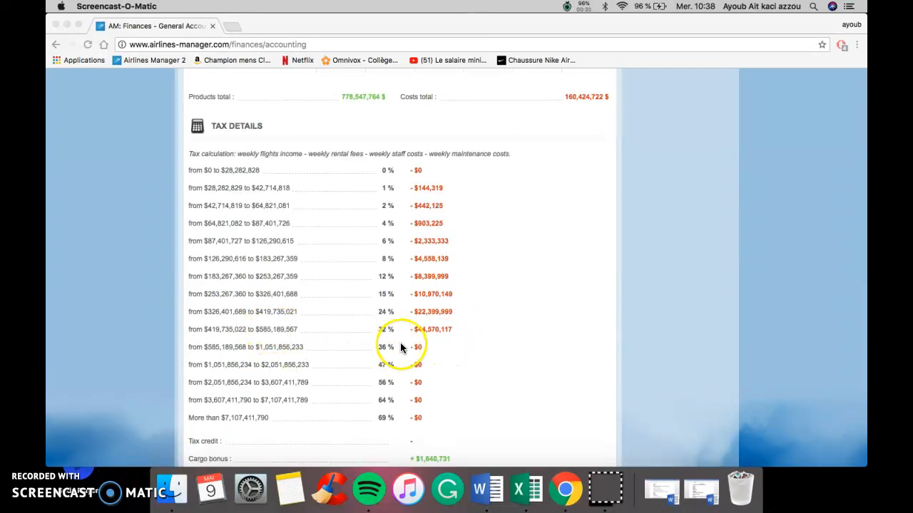
mouse_move(229, 423)
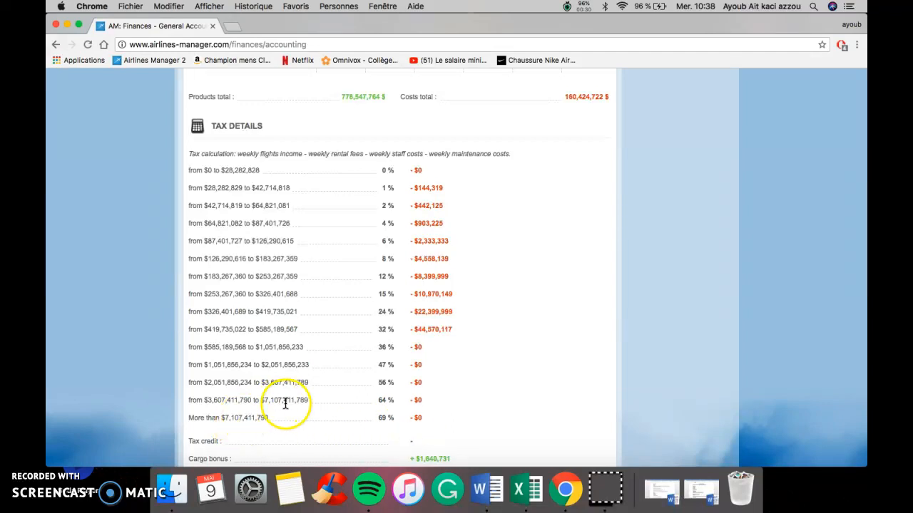
mouse_move(592, 385)
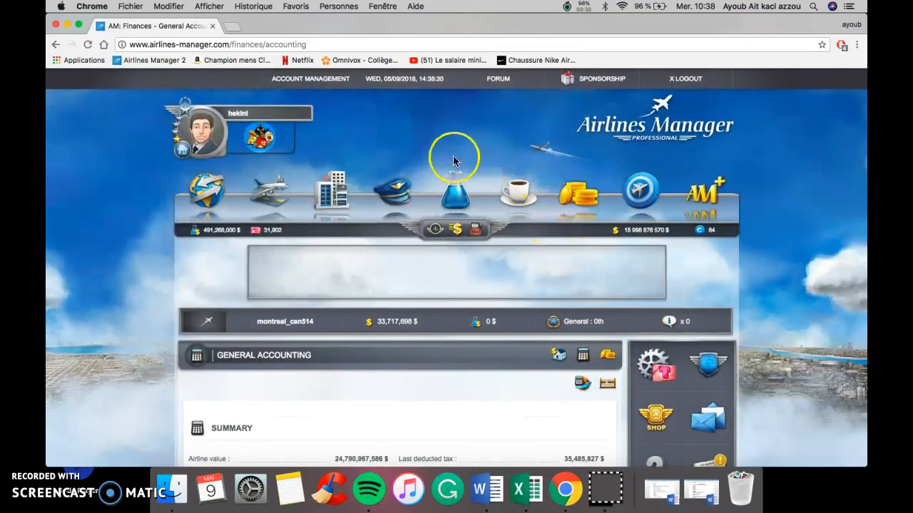
Open Staff General Information and review the 24,331 jobs and IATA course bonuses.
left_click(390, 193)
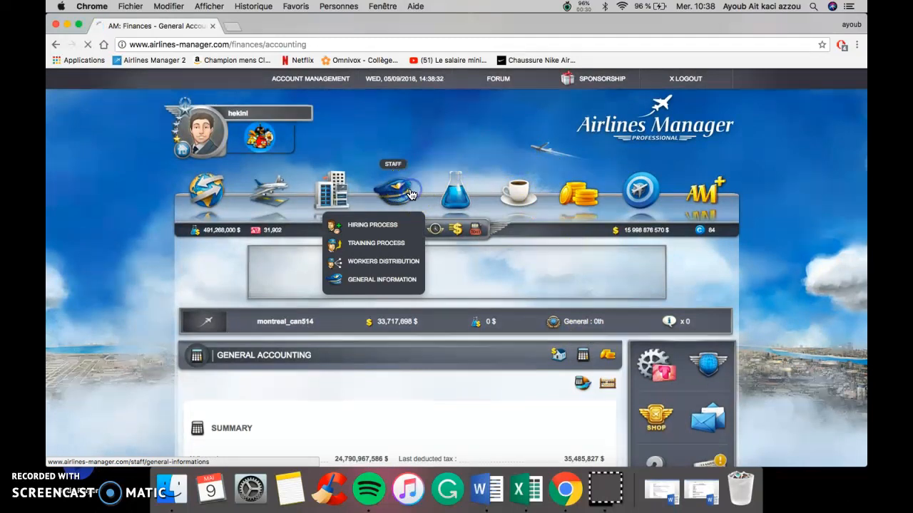
left_click(374, 280)
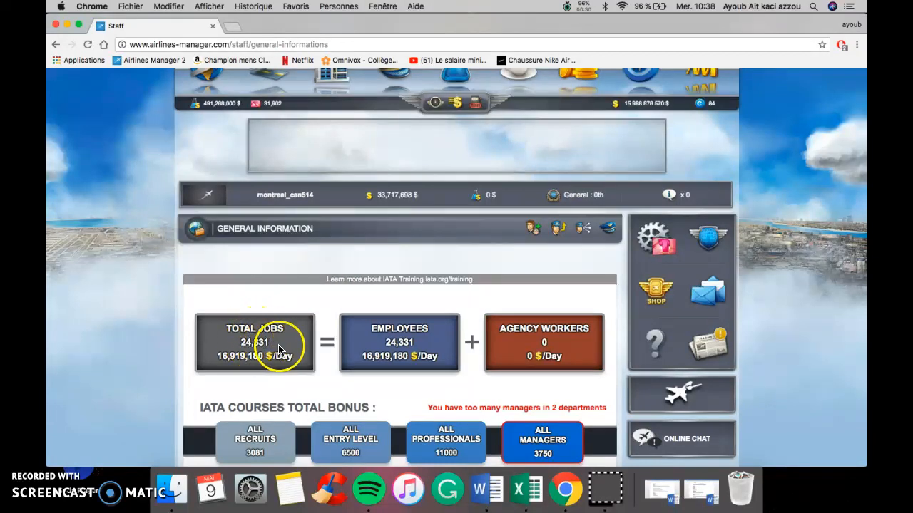
mouse_move(399, 342)
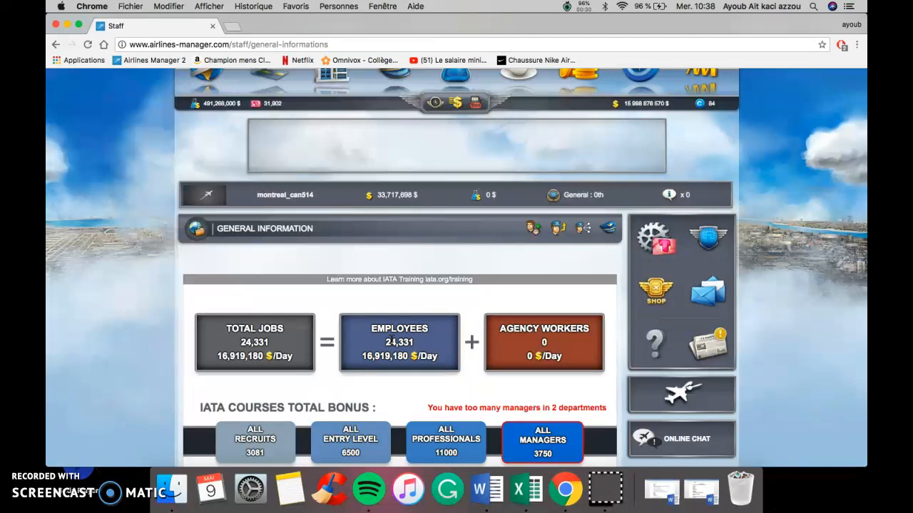
scroll("down", 3)
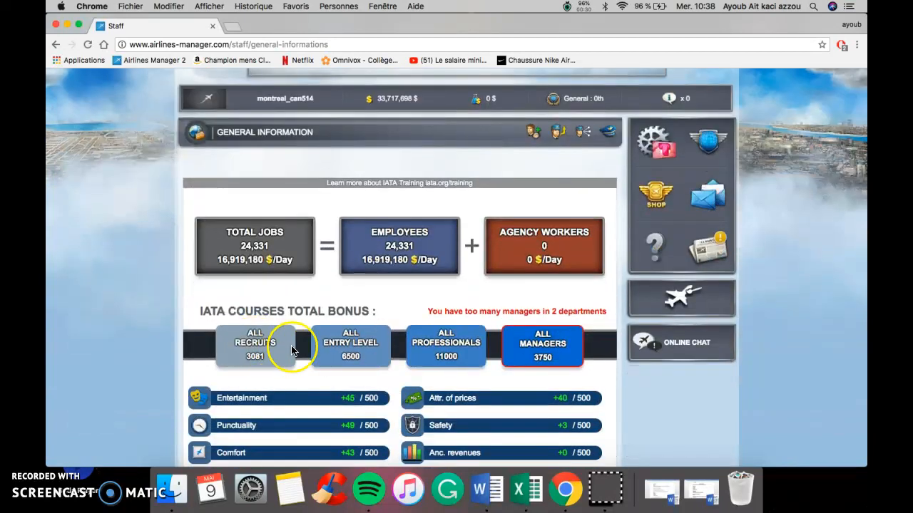
mouse_move(472, 369)
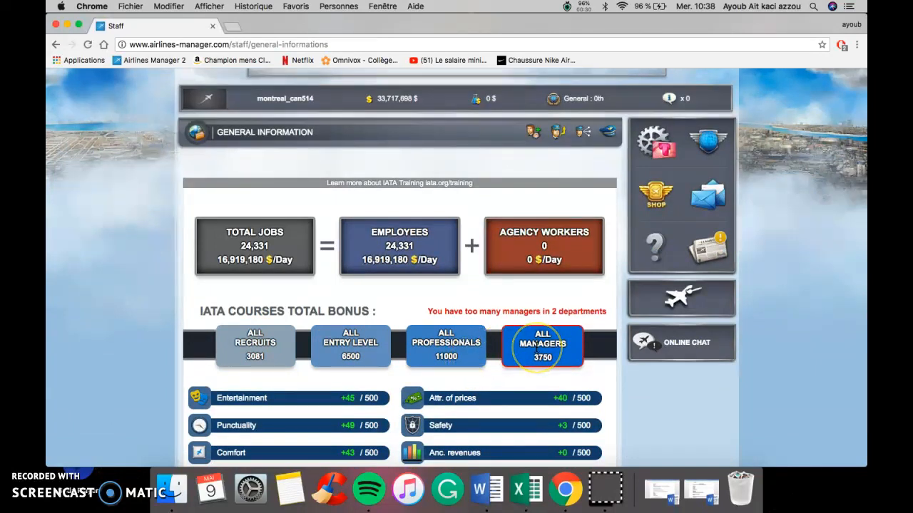
mouse_move(543, 313)
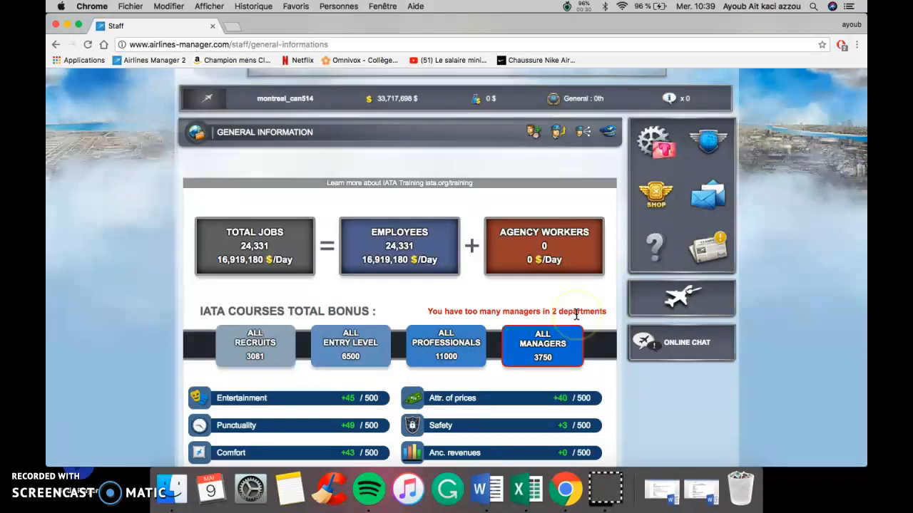
scroll("down", 3)
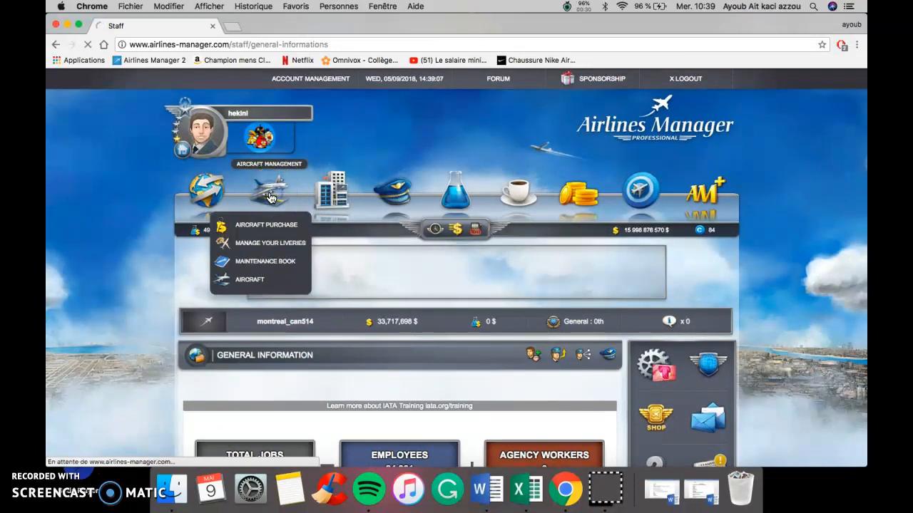
Go through Aircraft Management to Aircraft Purchase and choose New aircraft.
left_click(250, 279)
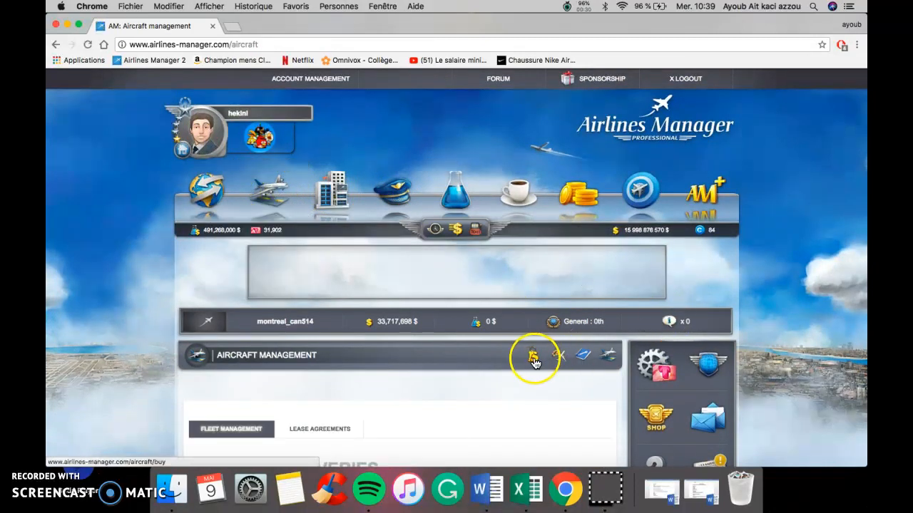
left_click(535, 357)
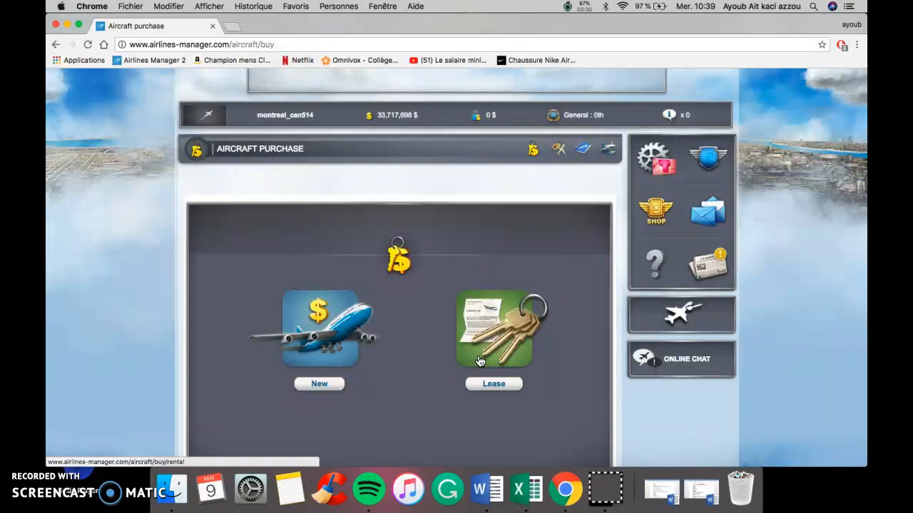
left_click(319, 328)
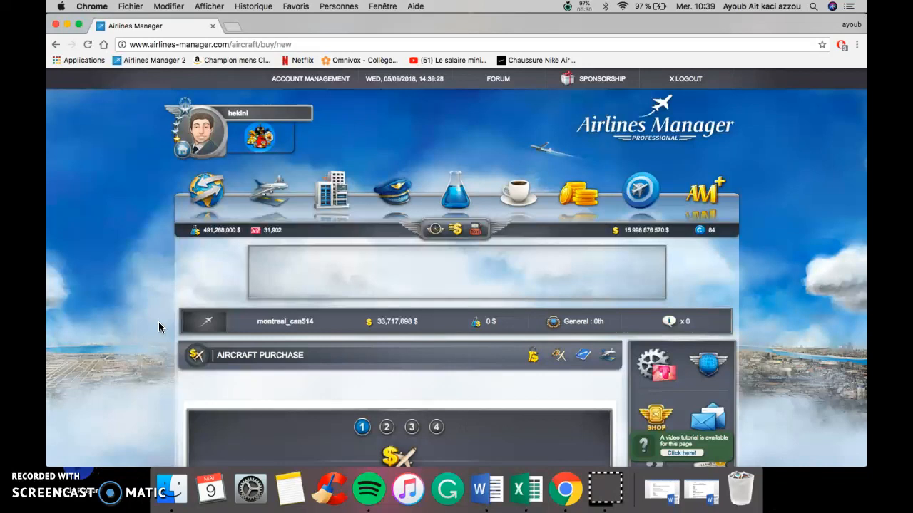
scroll("down", 3)
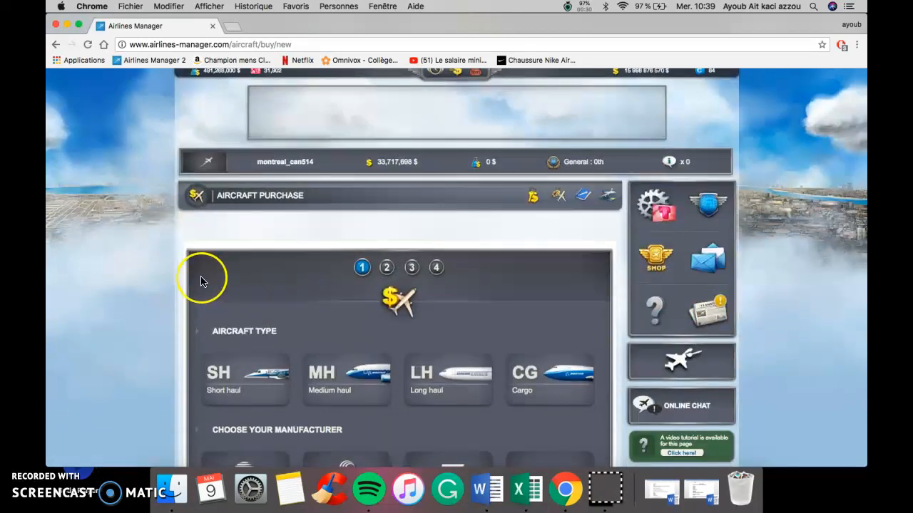
Set the long-haul A310-300 quantity to 20 aircraft for a 5.75% discount.
scroll("down", 3)
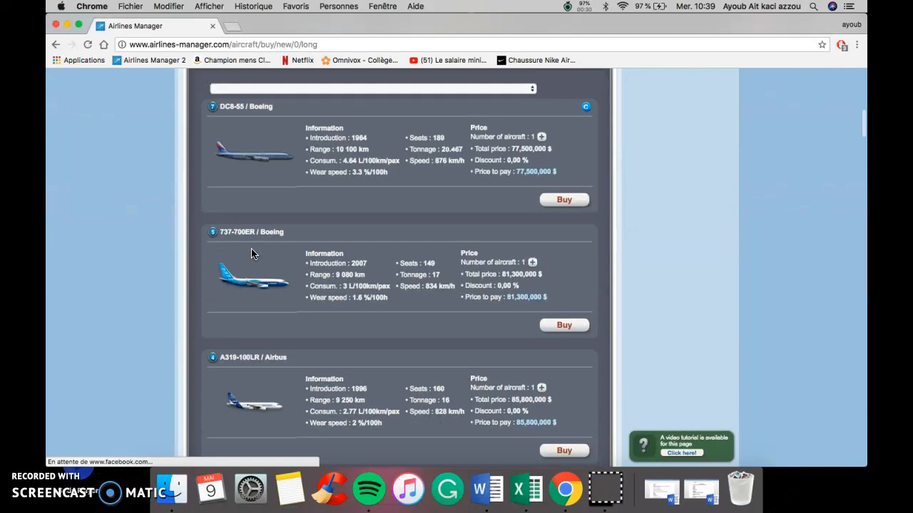
scroll("down", 3)
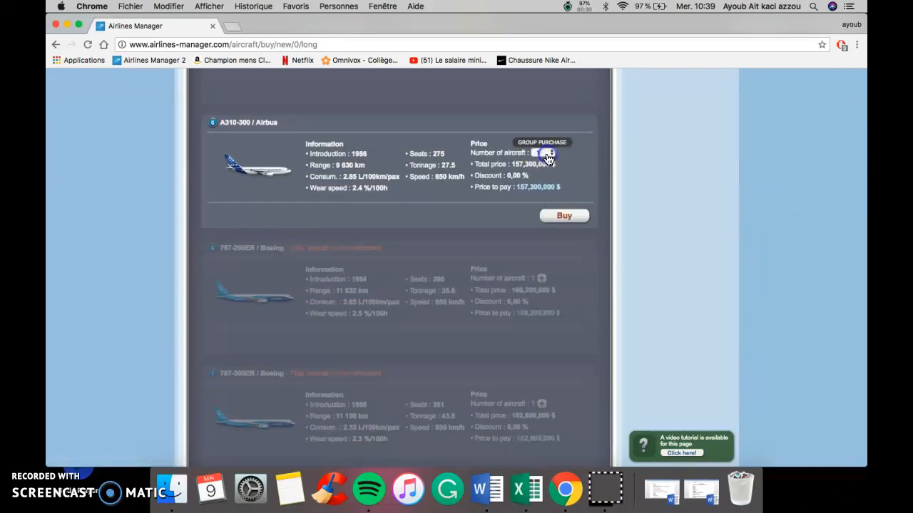
left_click(543, 153)
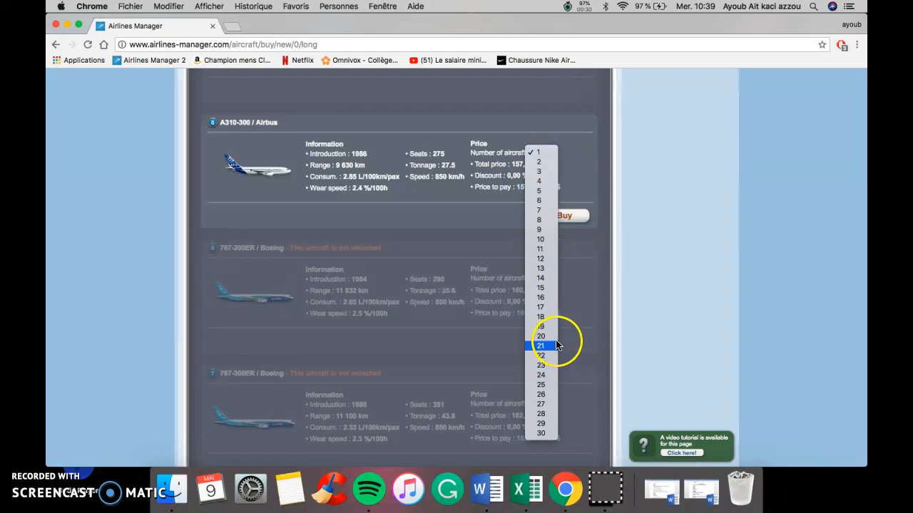
left_click(540, 336)
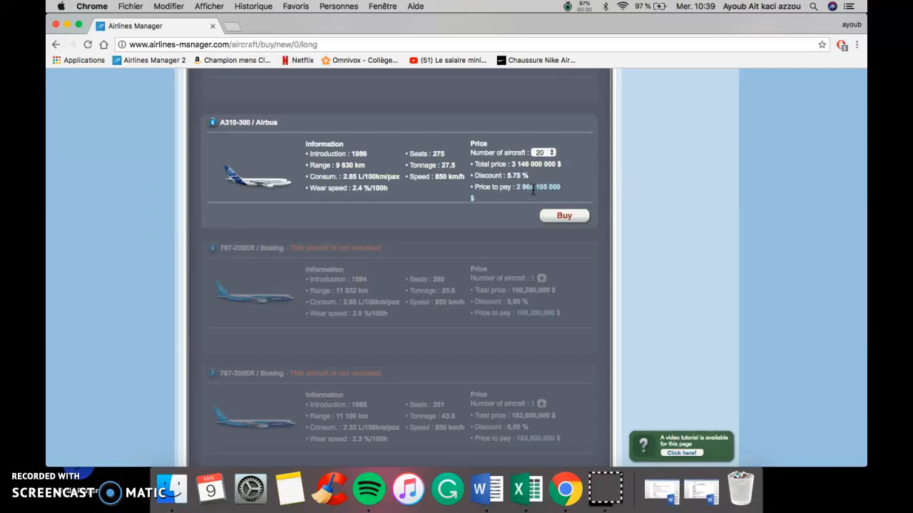
scroll("up", 3)
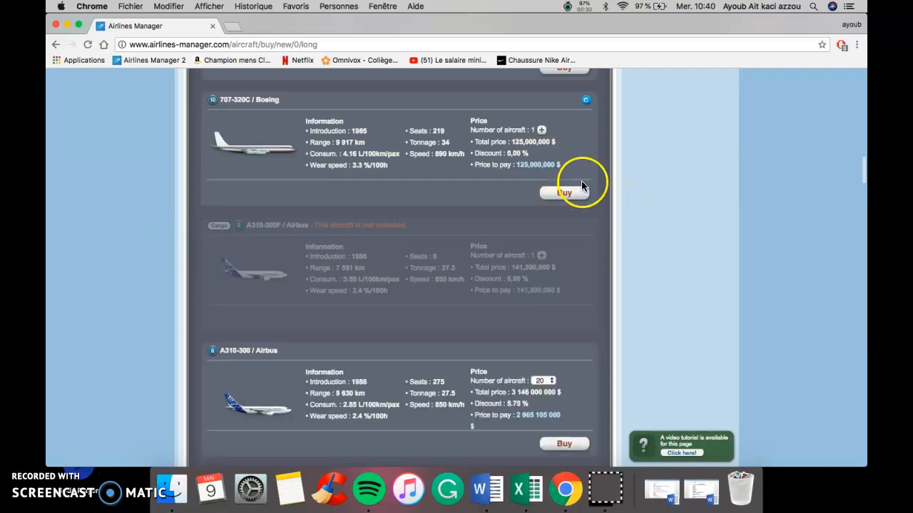